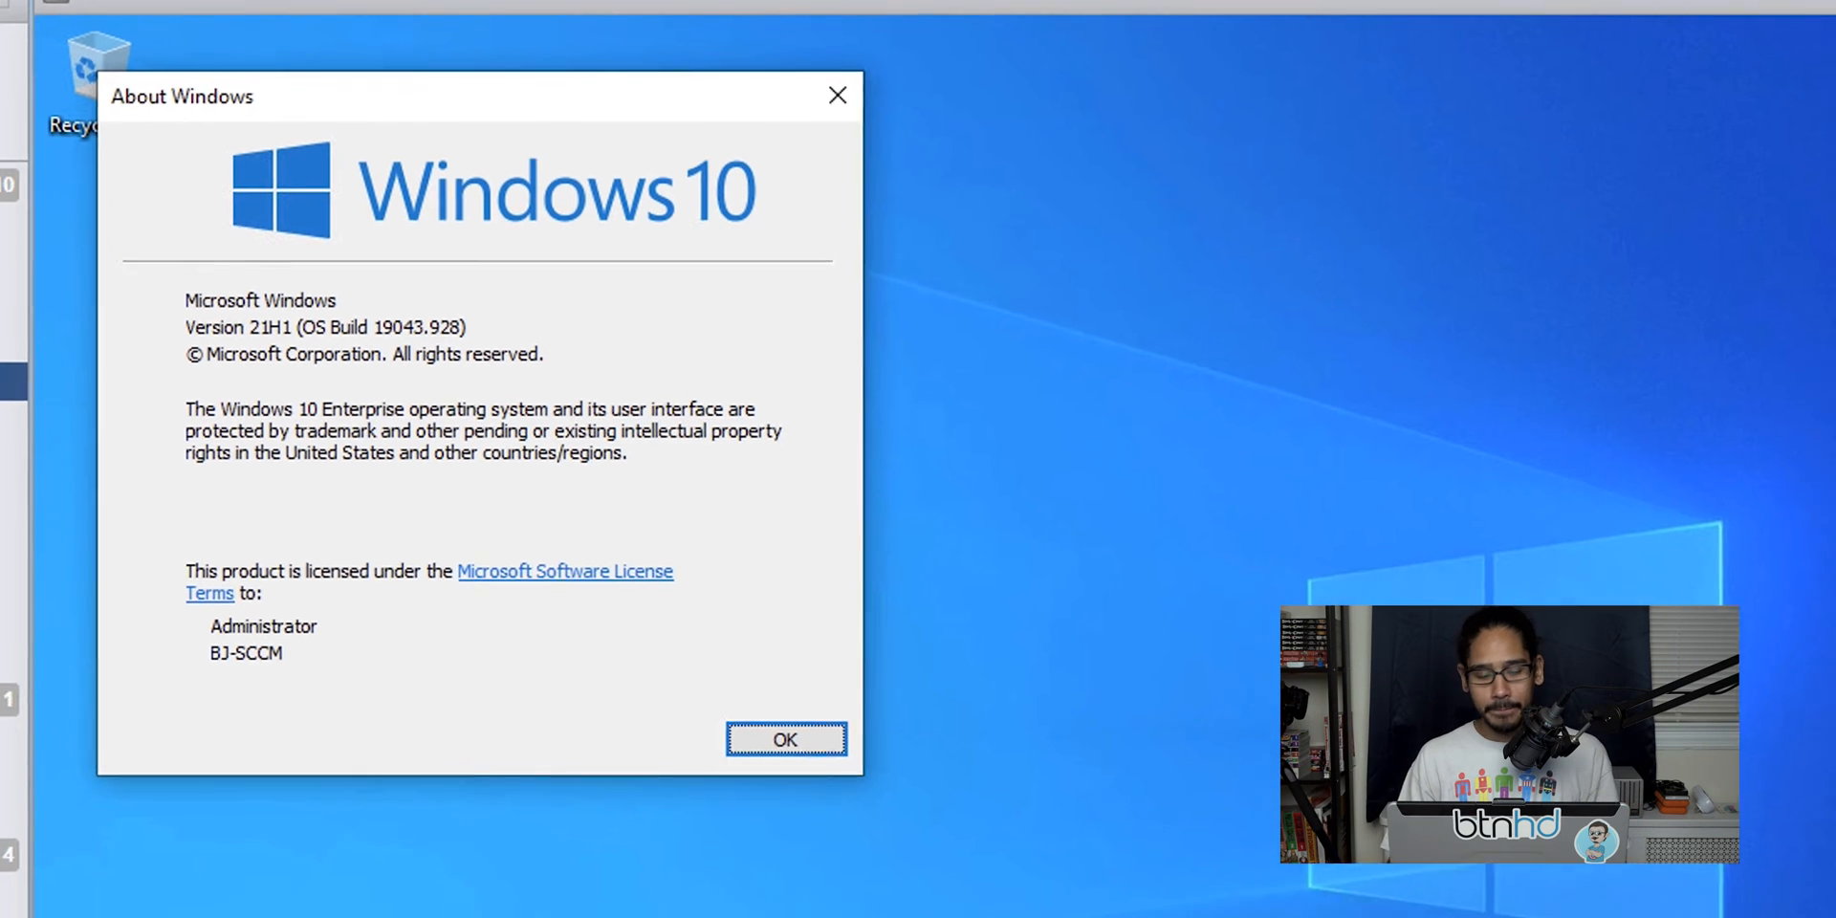
Dismiss the About Windows dialog confirming the machine runs version 21H1
left_click(786, 739)
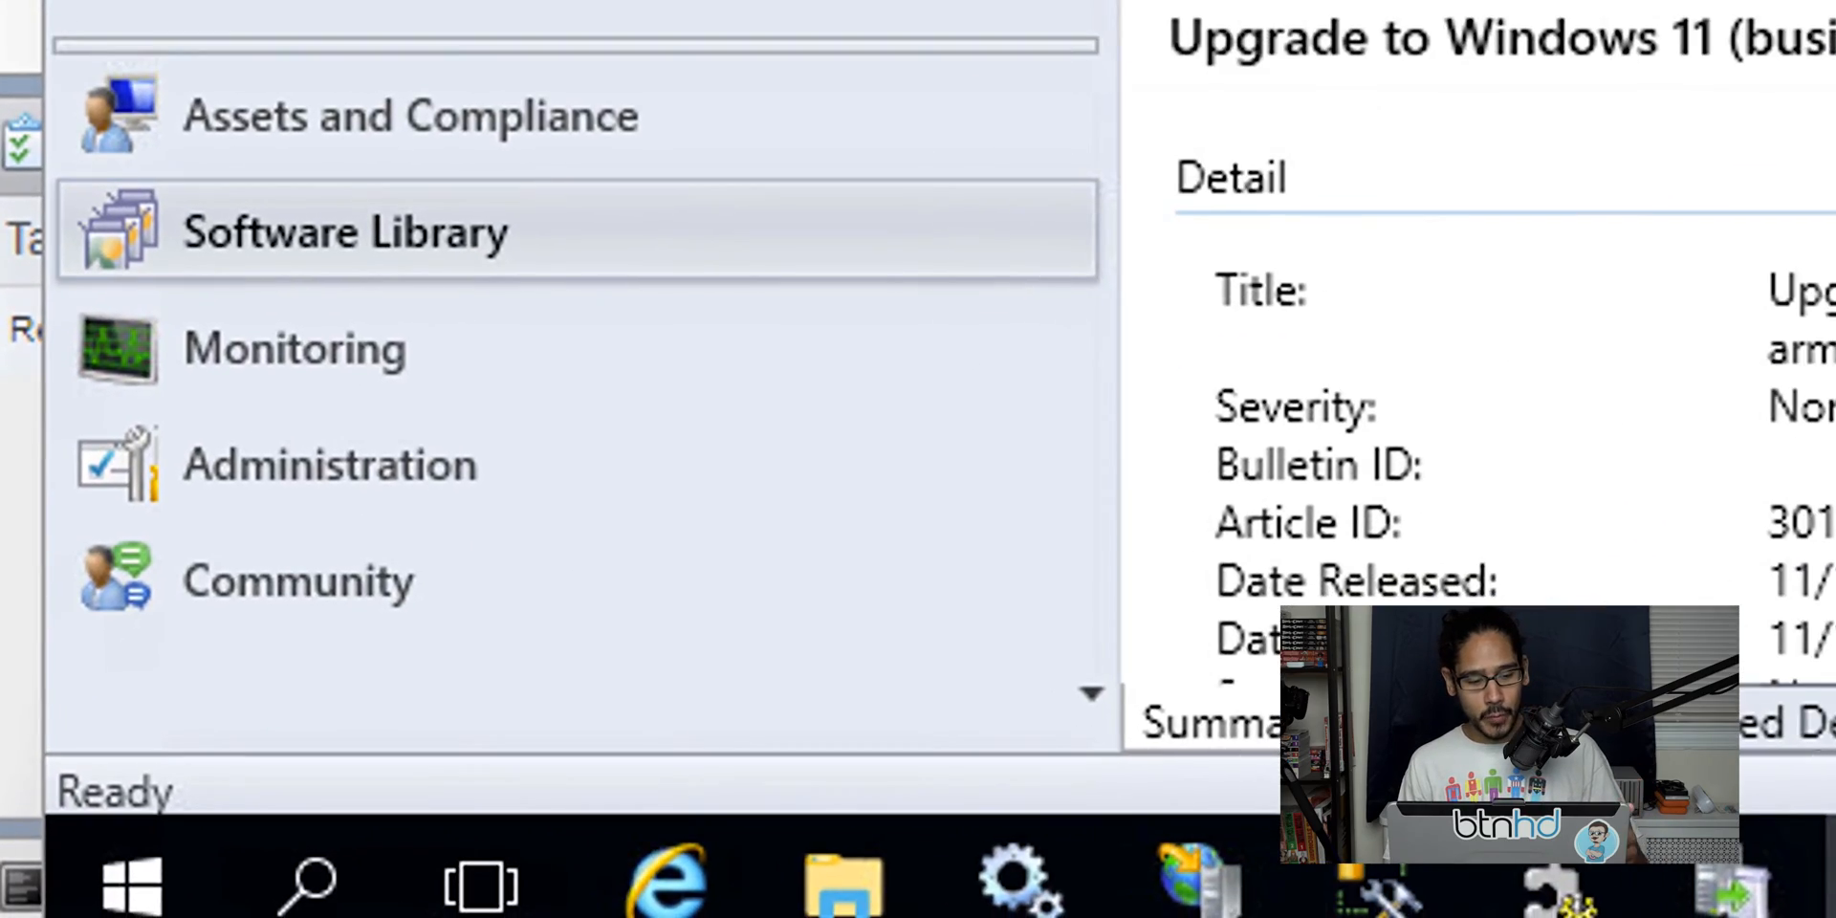
Show the 114 Windows feature updates and add a Language search criterion
left_click(345, 231)
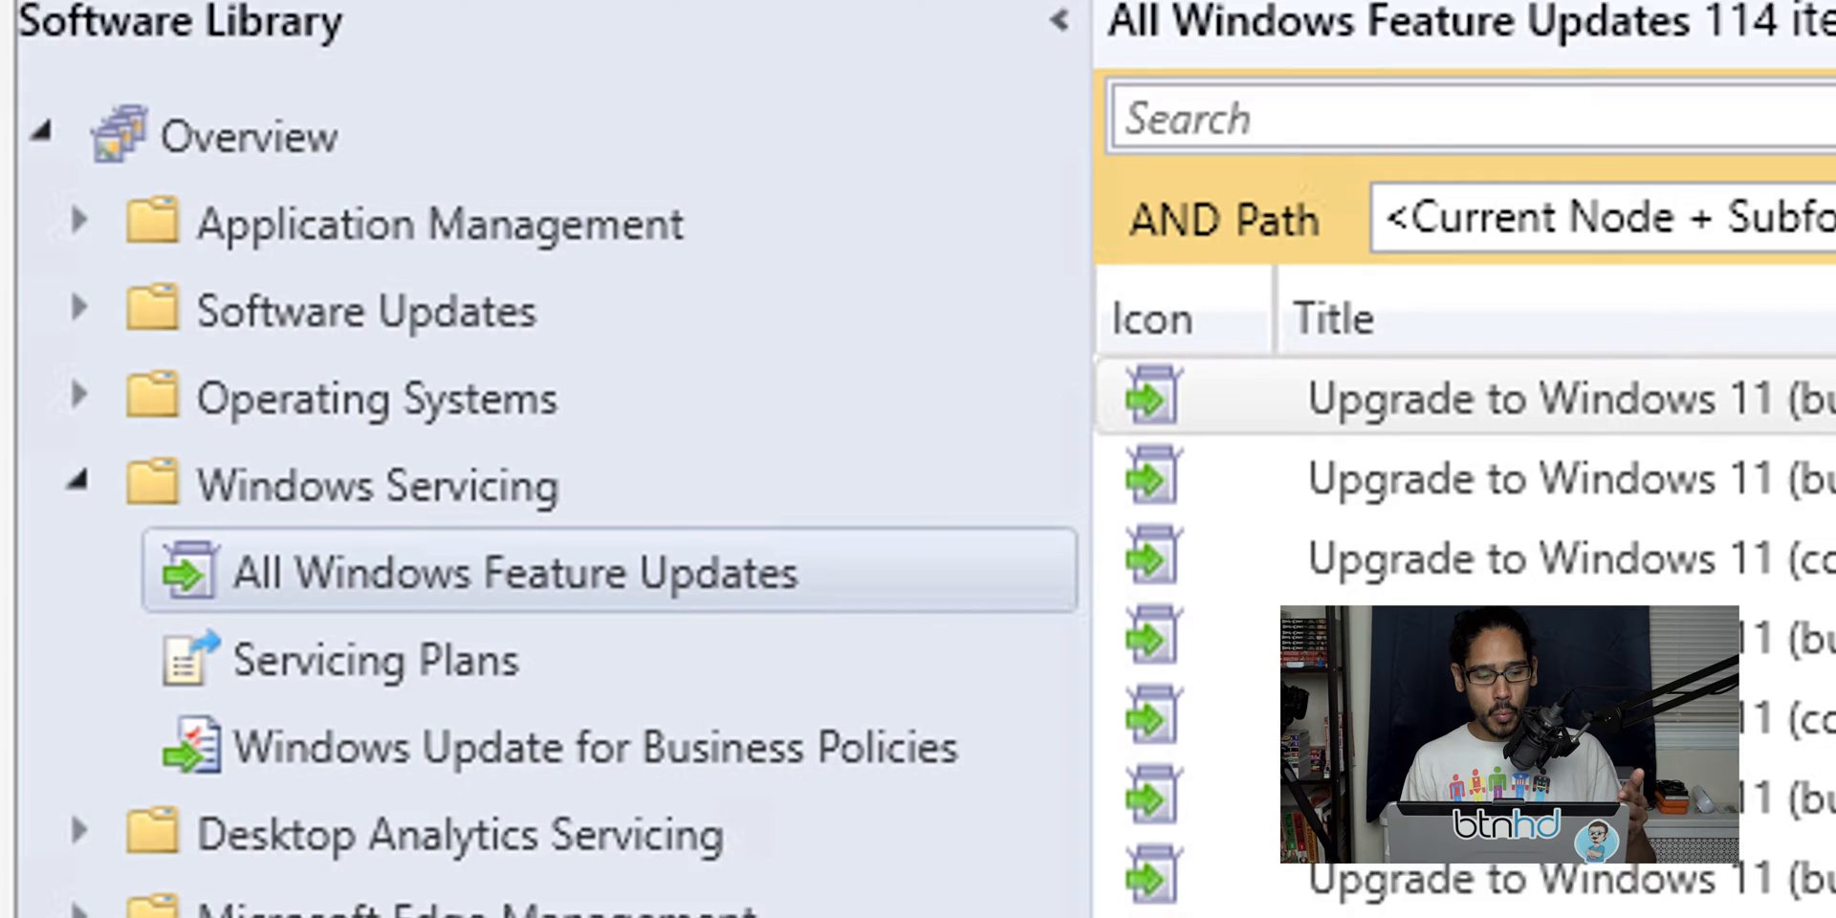
scroll("down", 3)
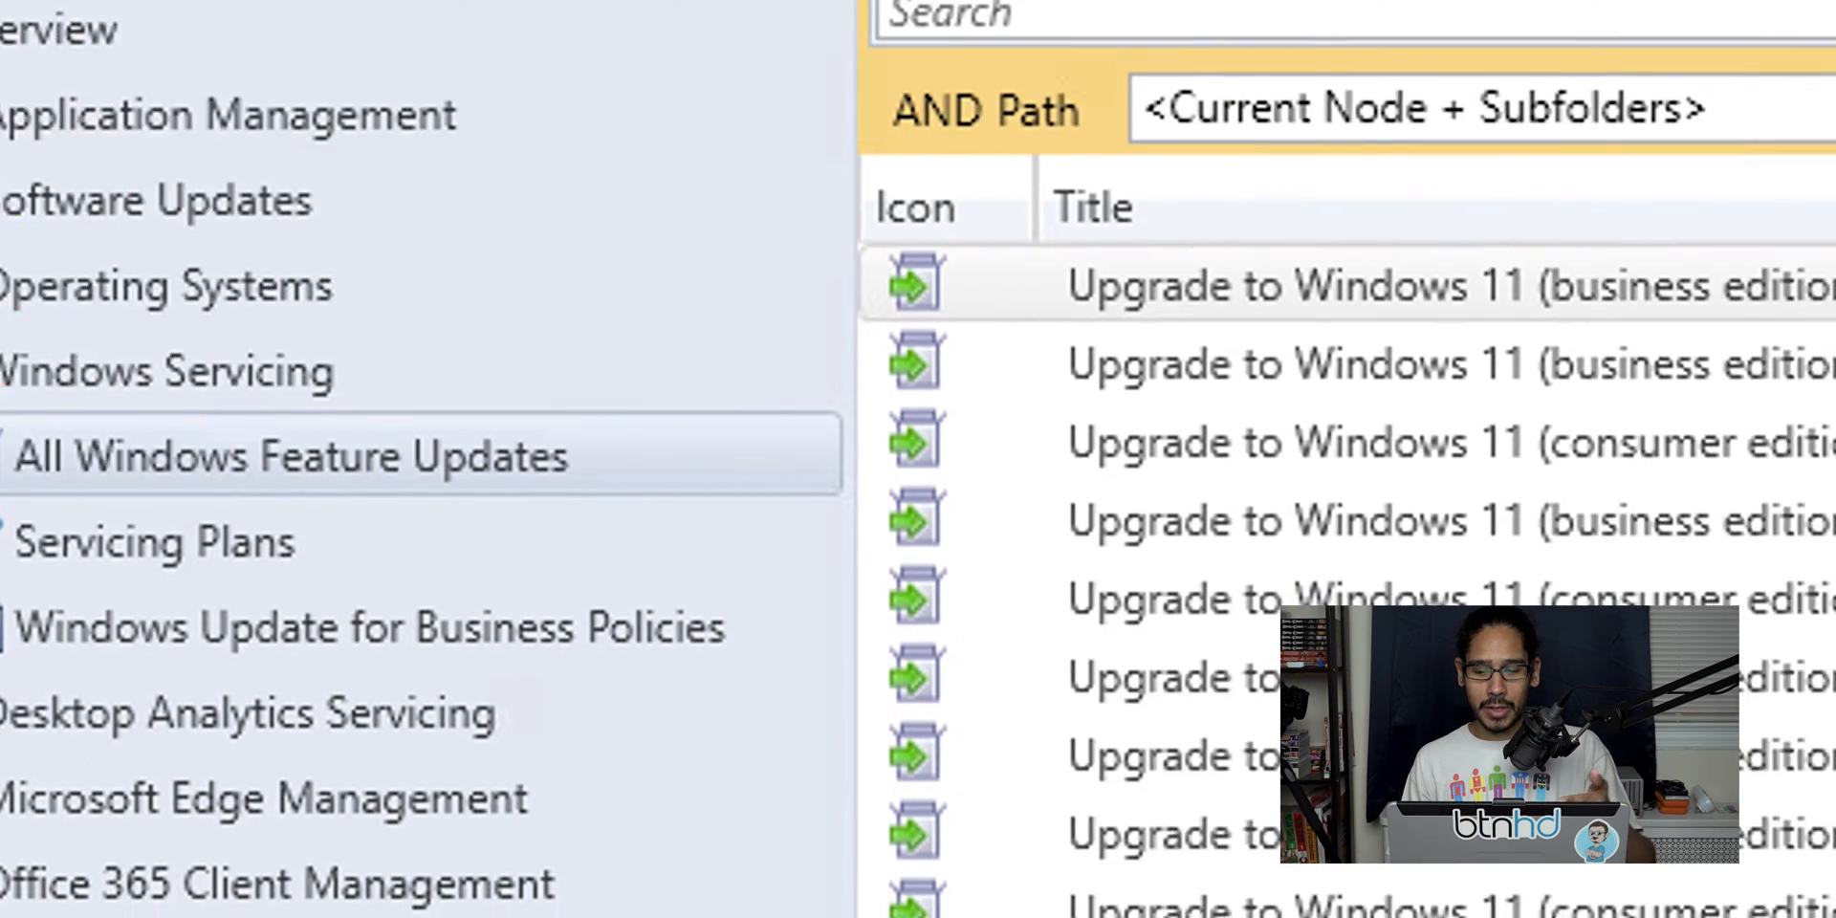
left_click(1588, 21)
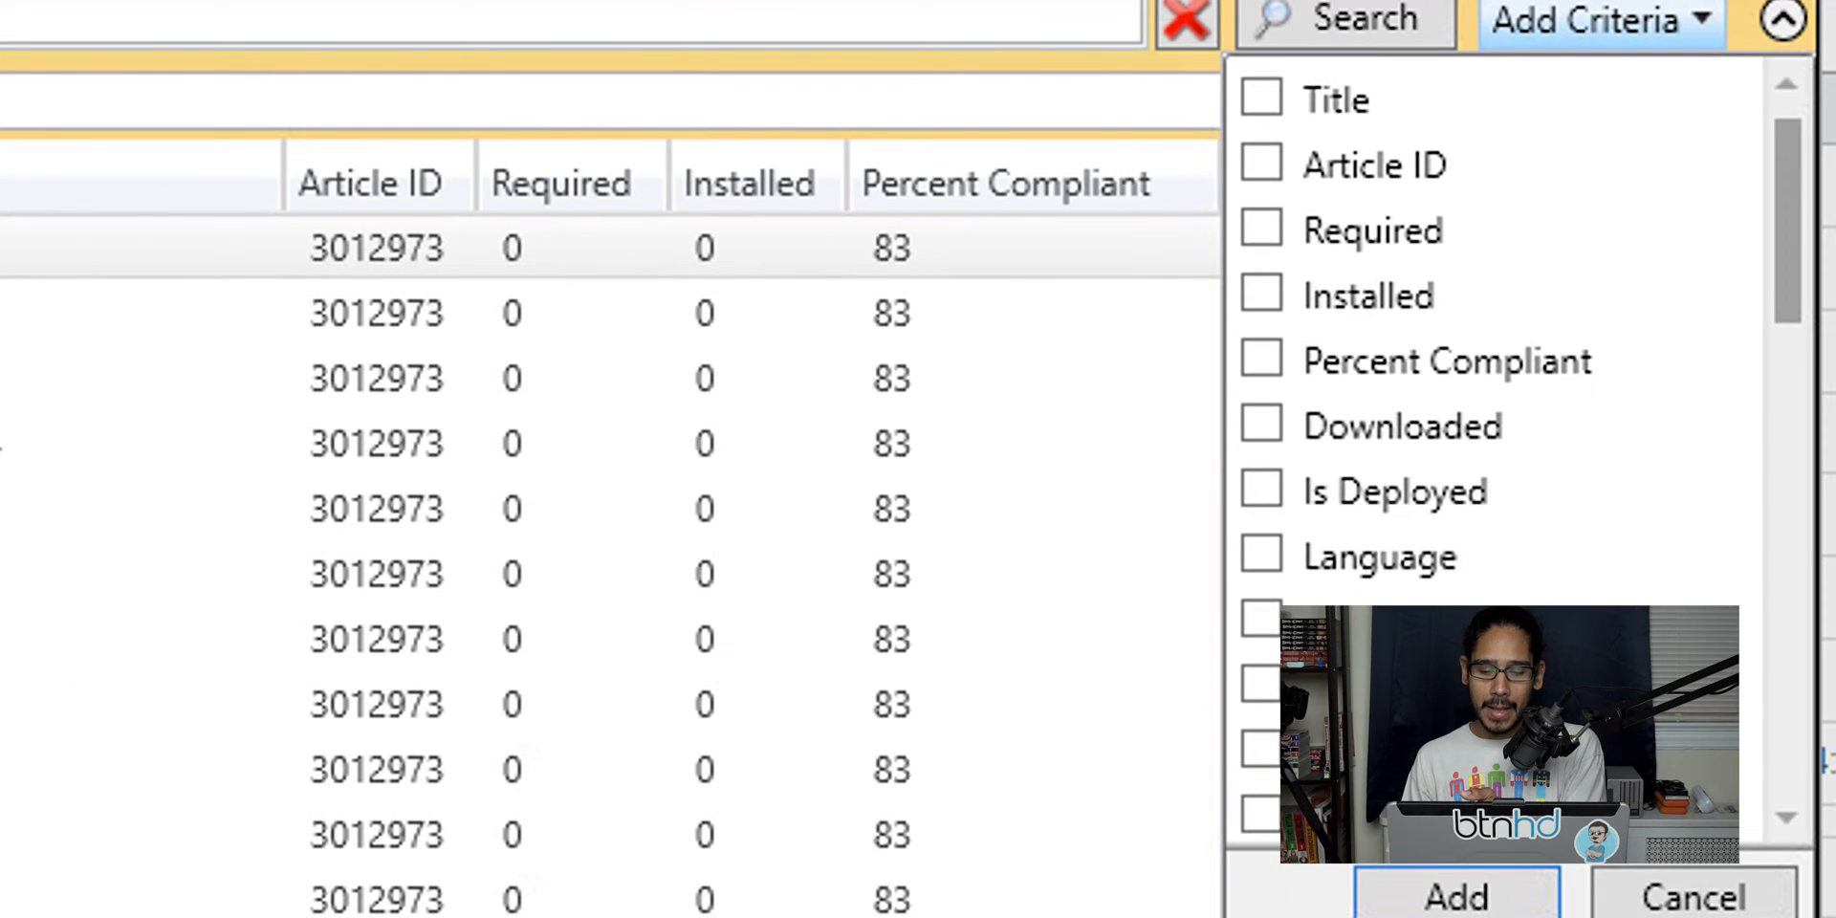
left_click(1261, 556)
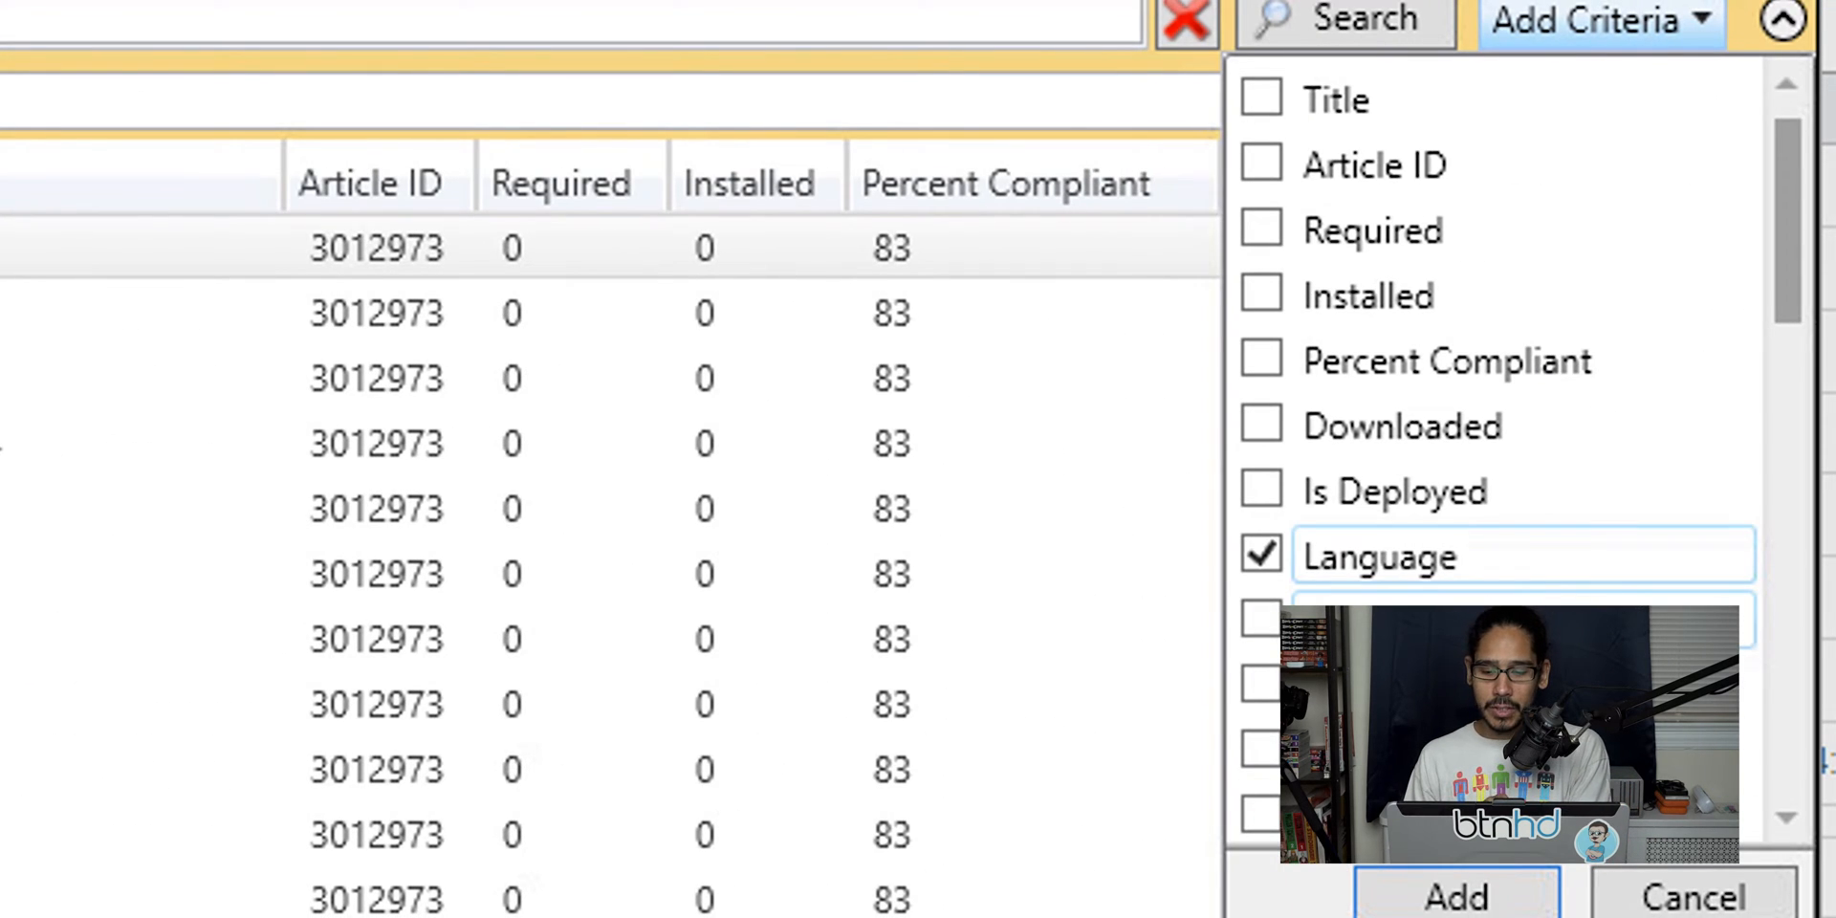
left_click(1458, 898)
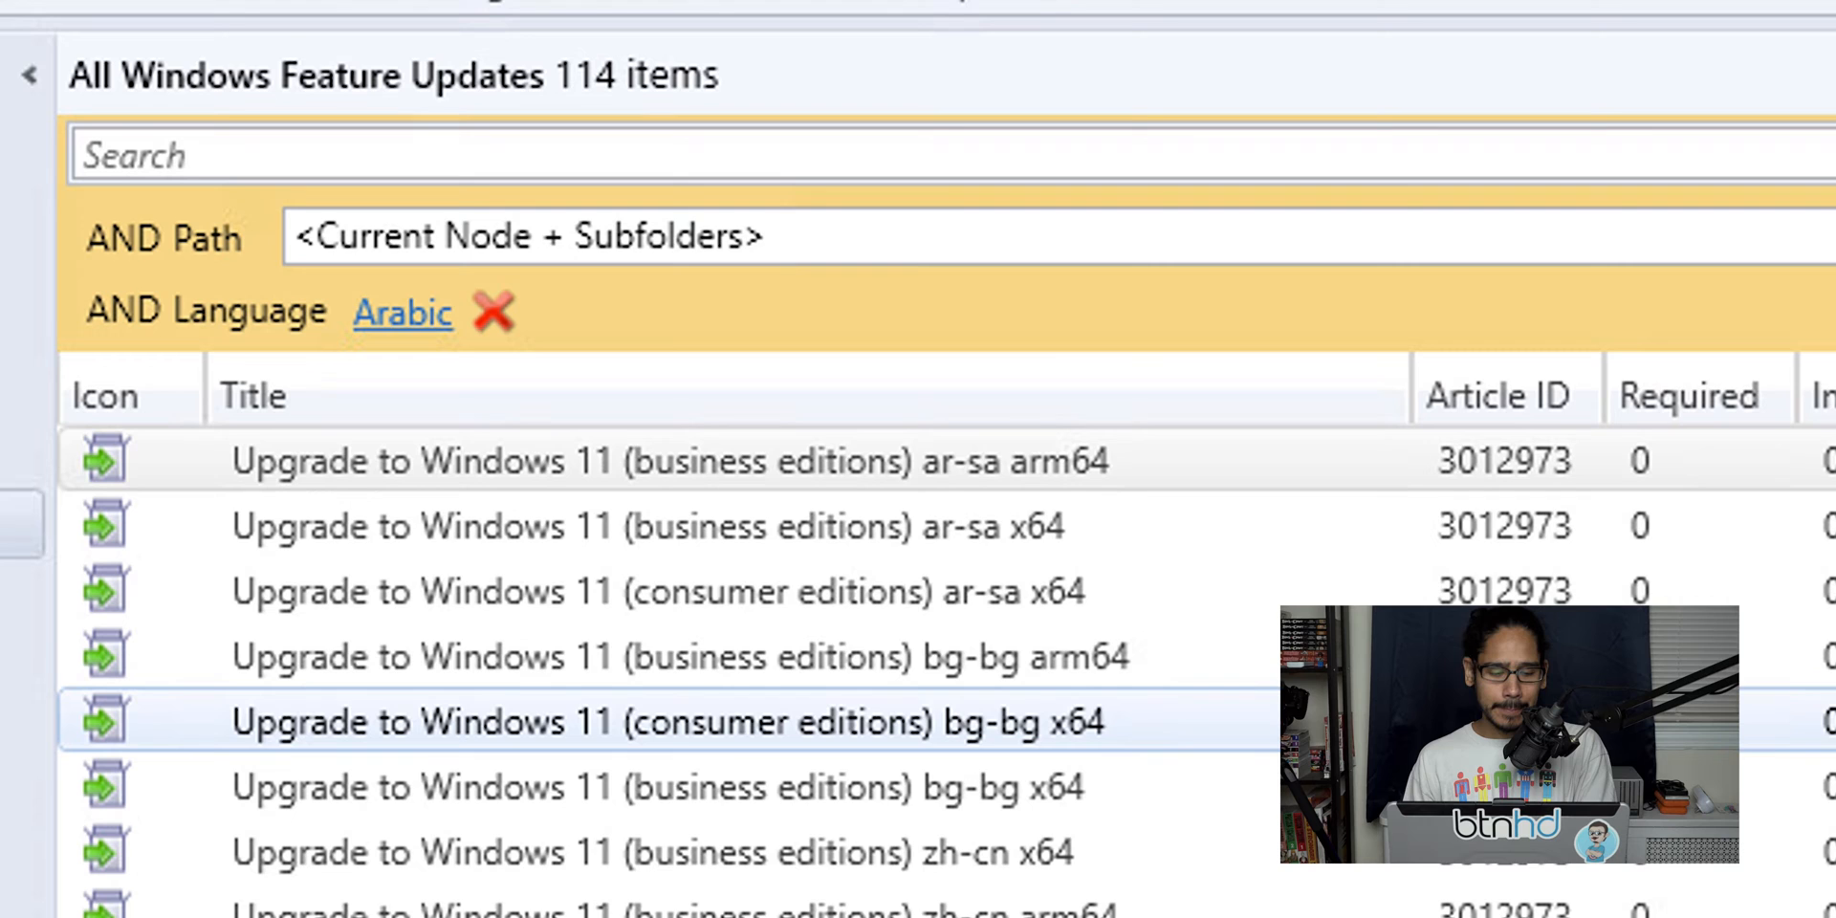
Filter the feature update list to English-language updates
left_click(402, 314)
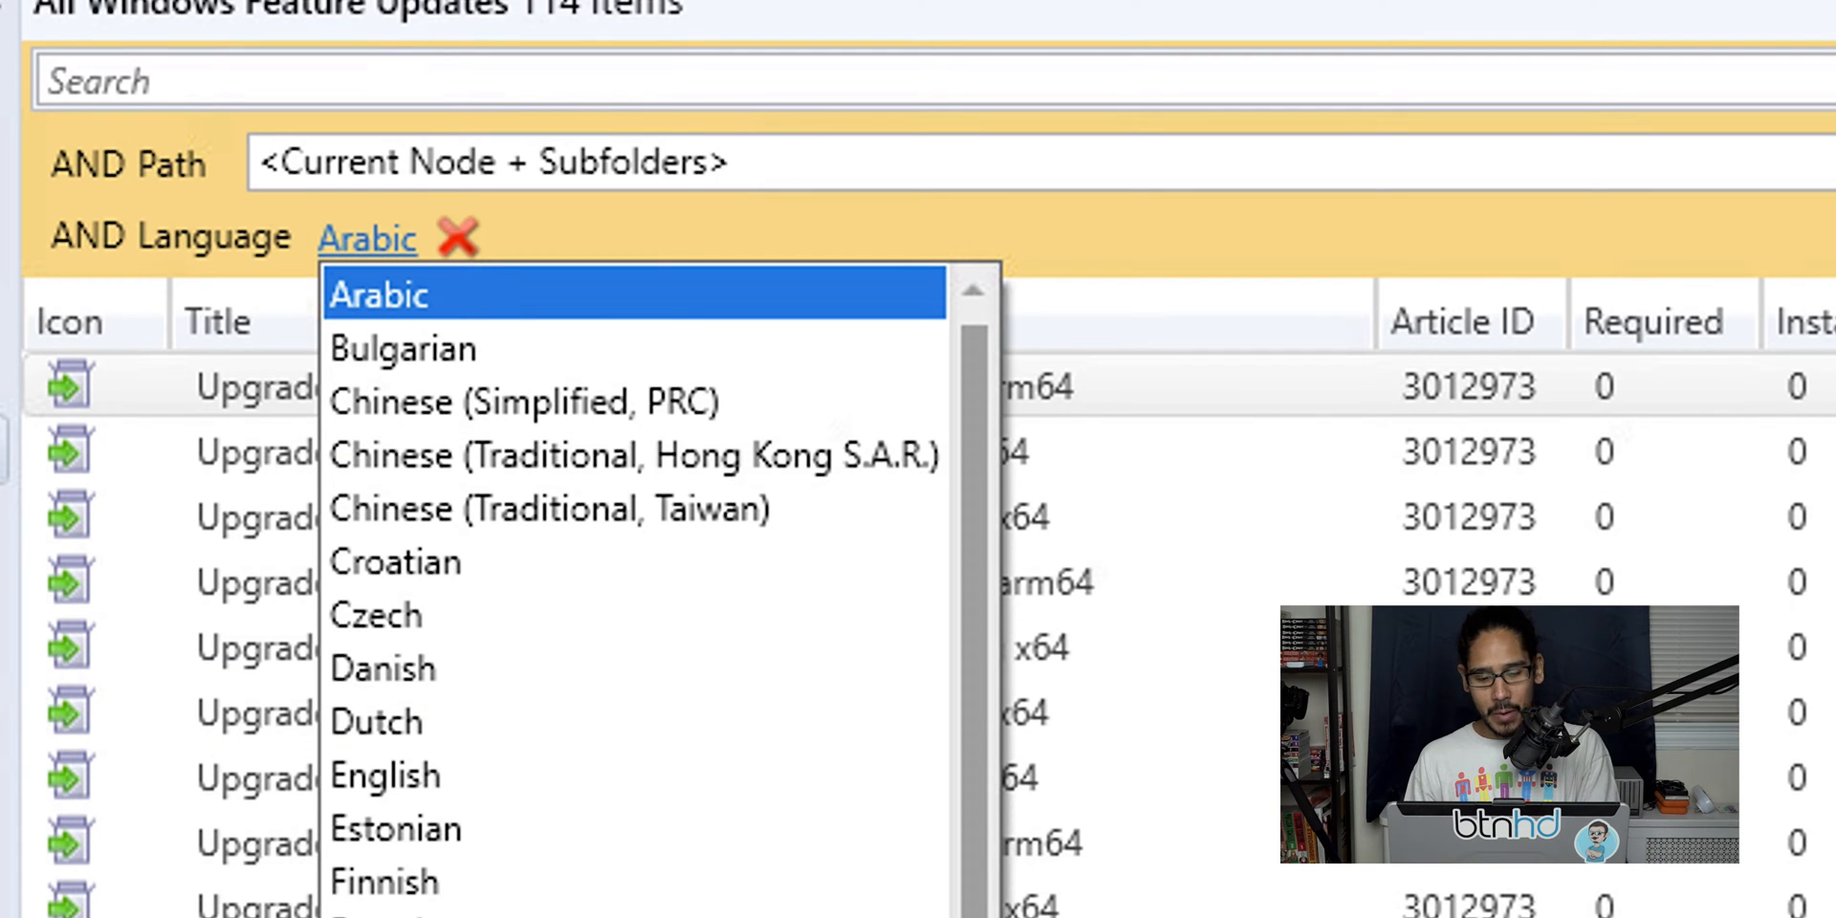
left_click(380, 775)
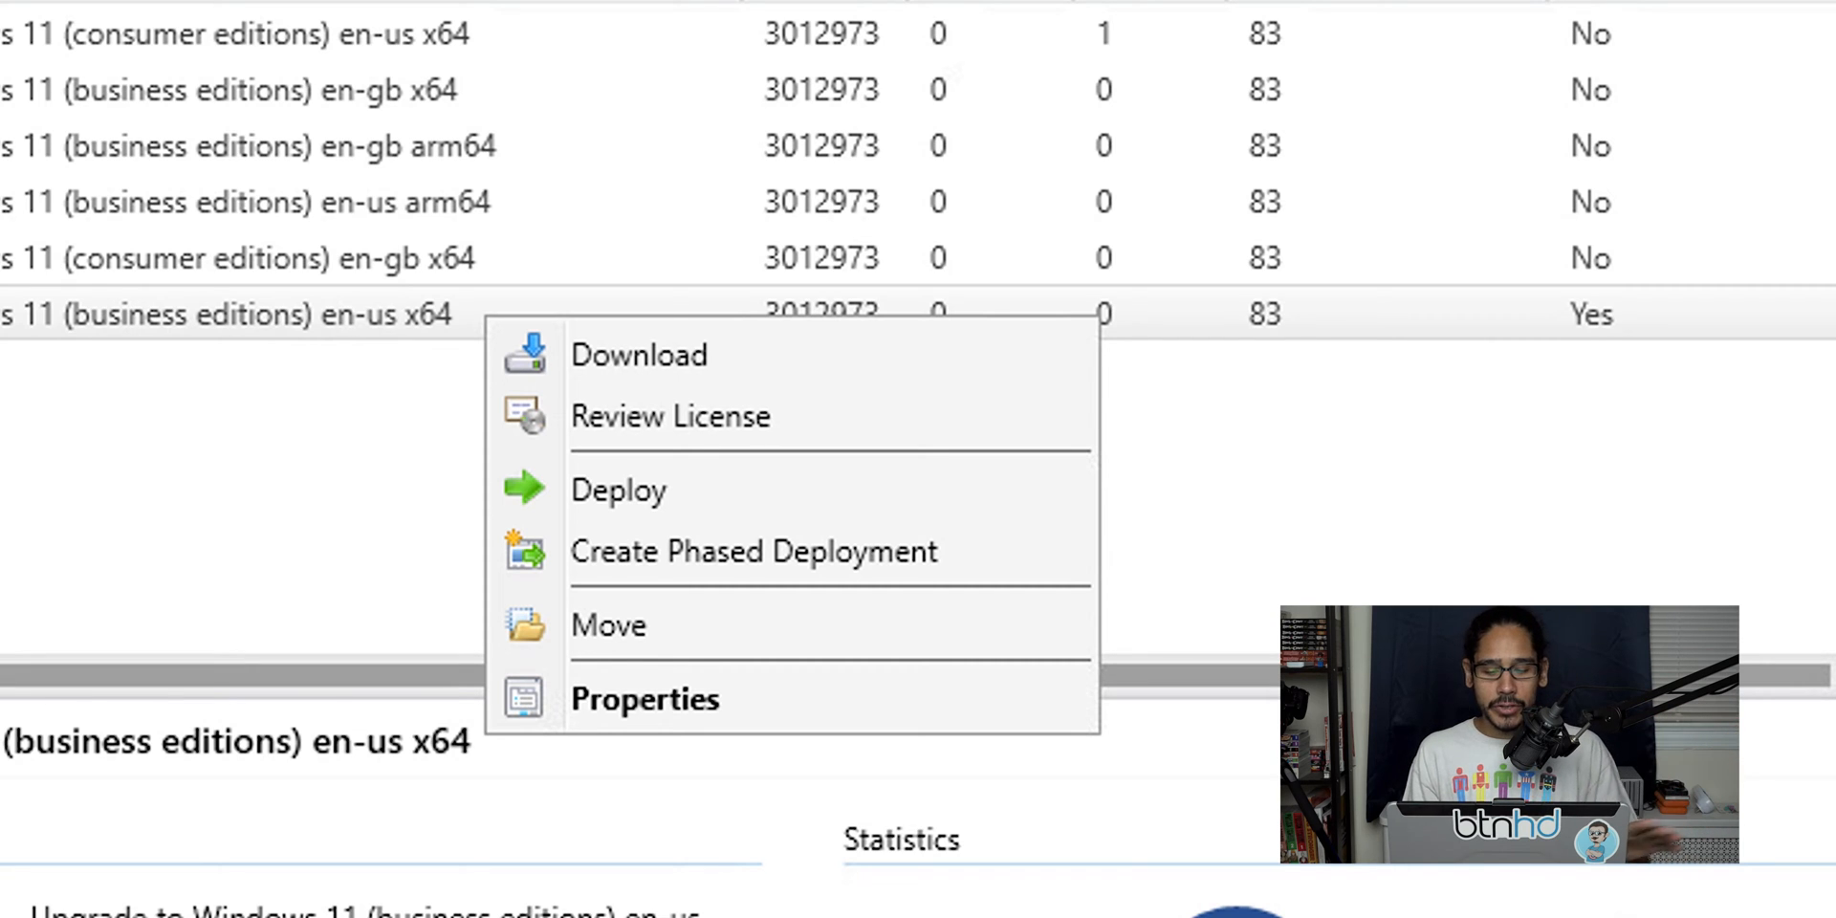
Start deploying the en-us x64 business upgrade, targeting the Windows 10 collection
left_click(619, 490)
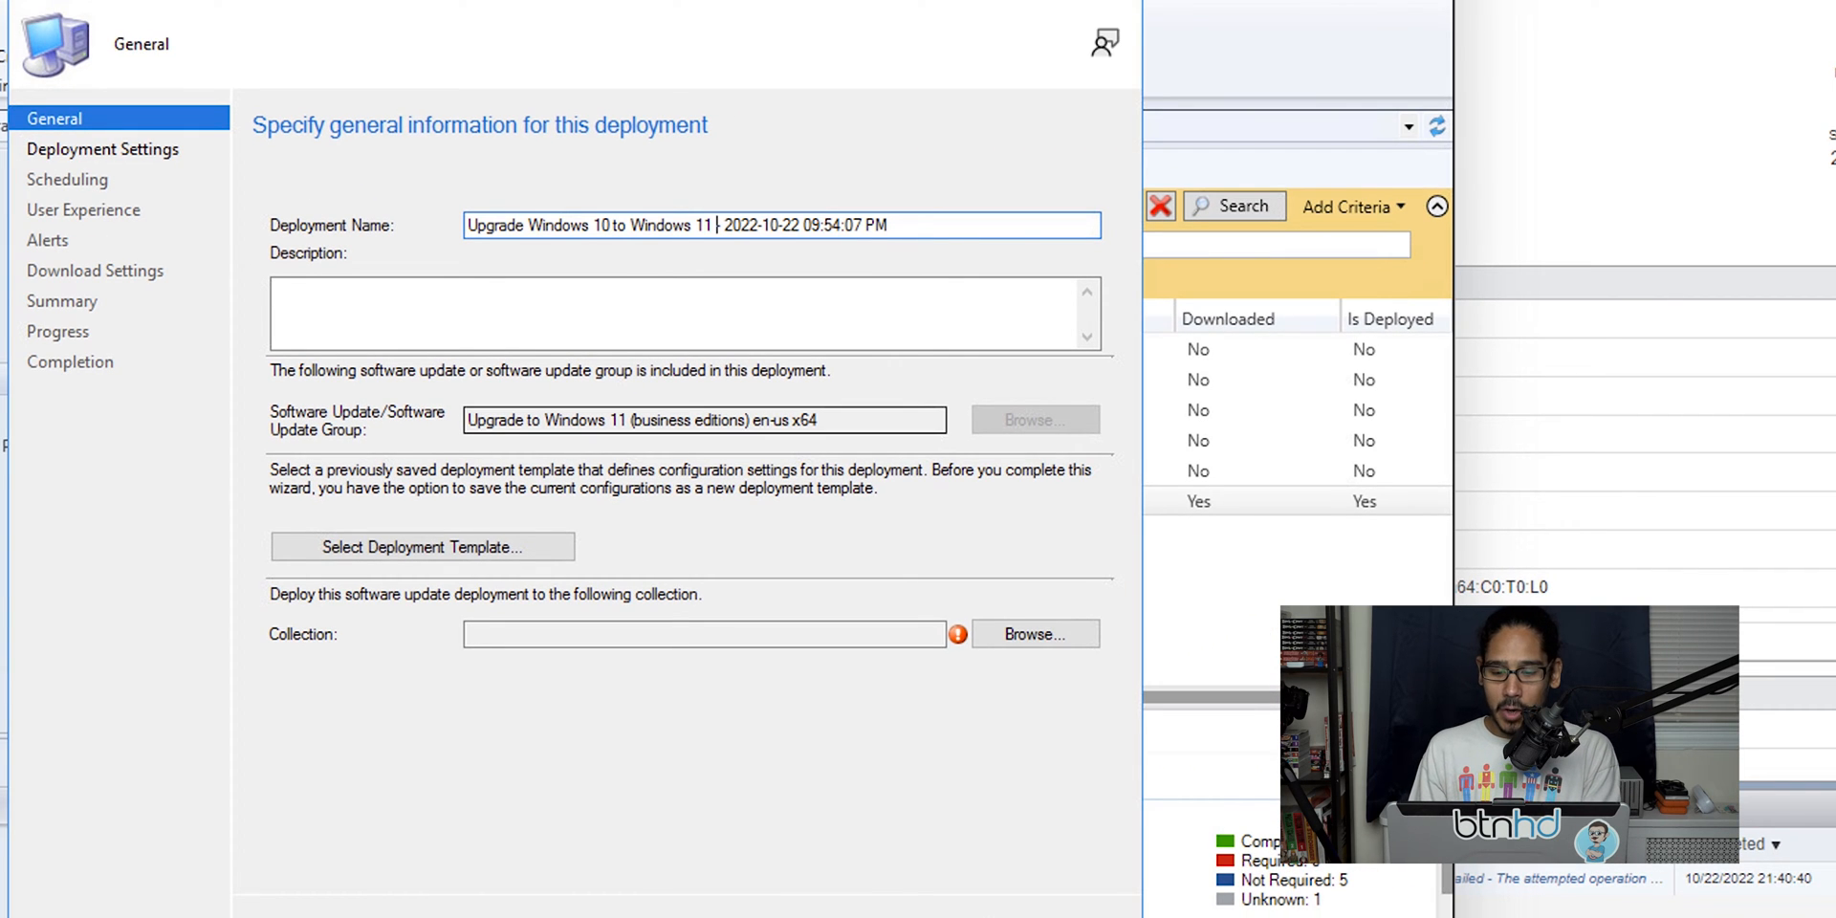
left_click(1035, 634)
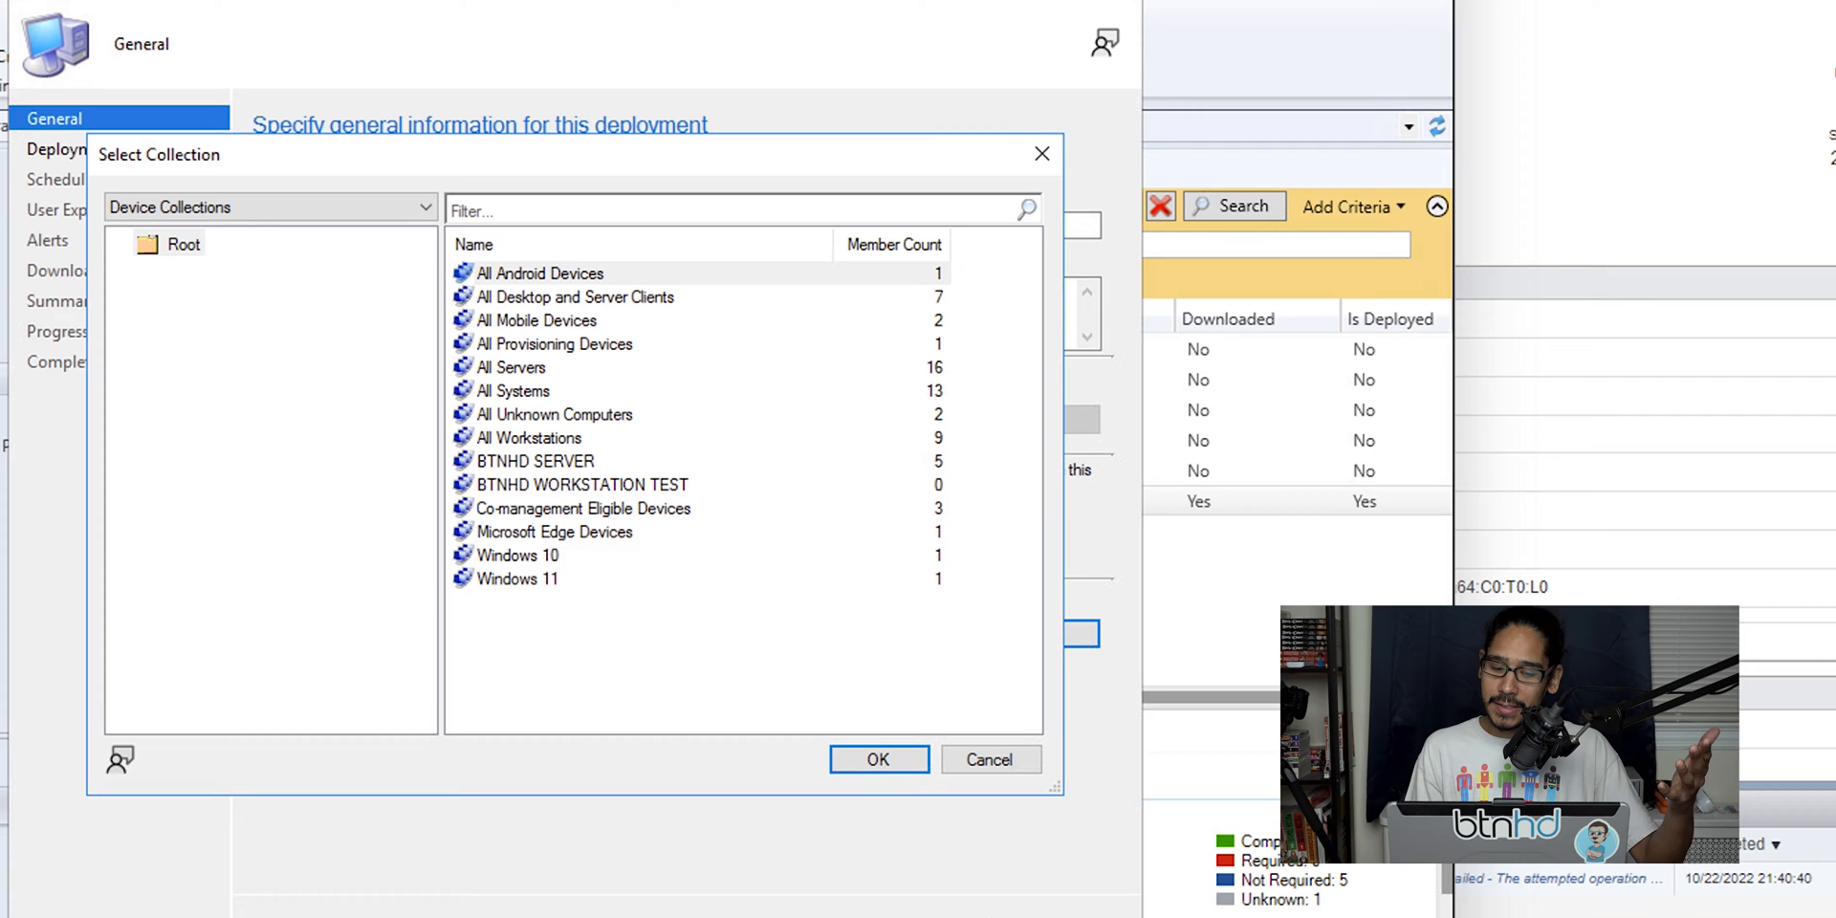
left_click(519, 554)
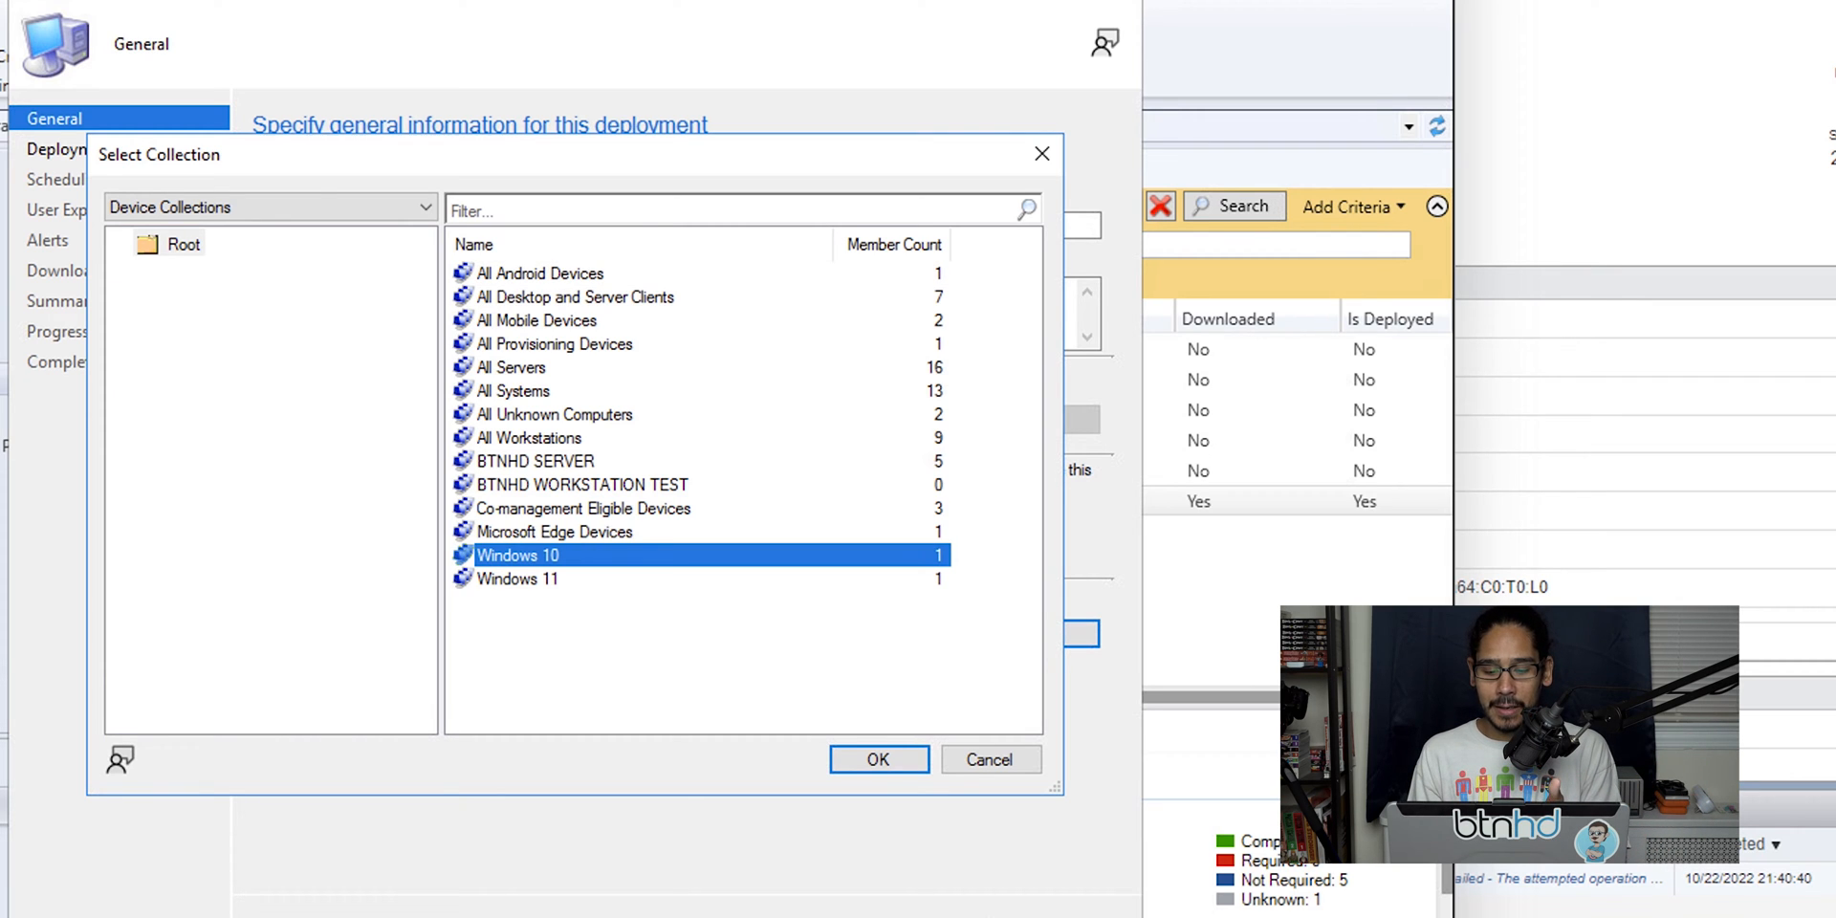
left_click(879, 759)
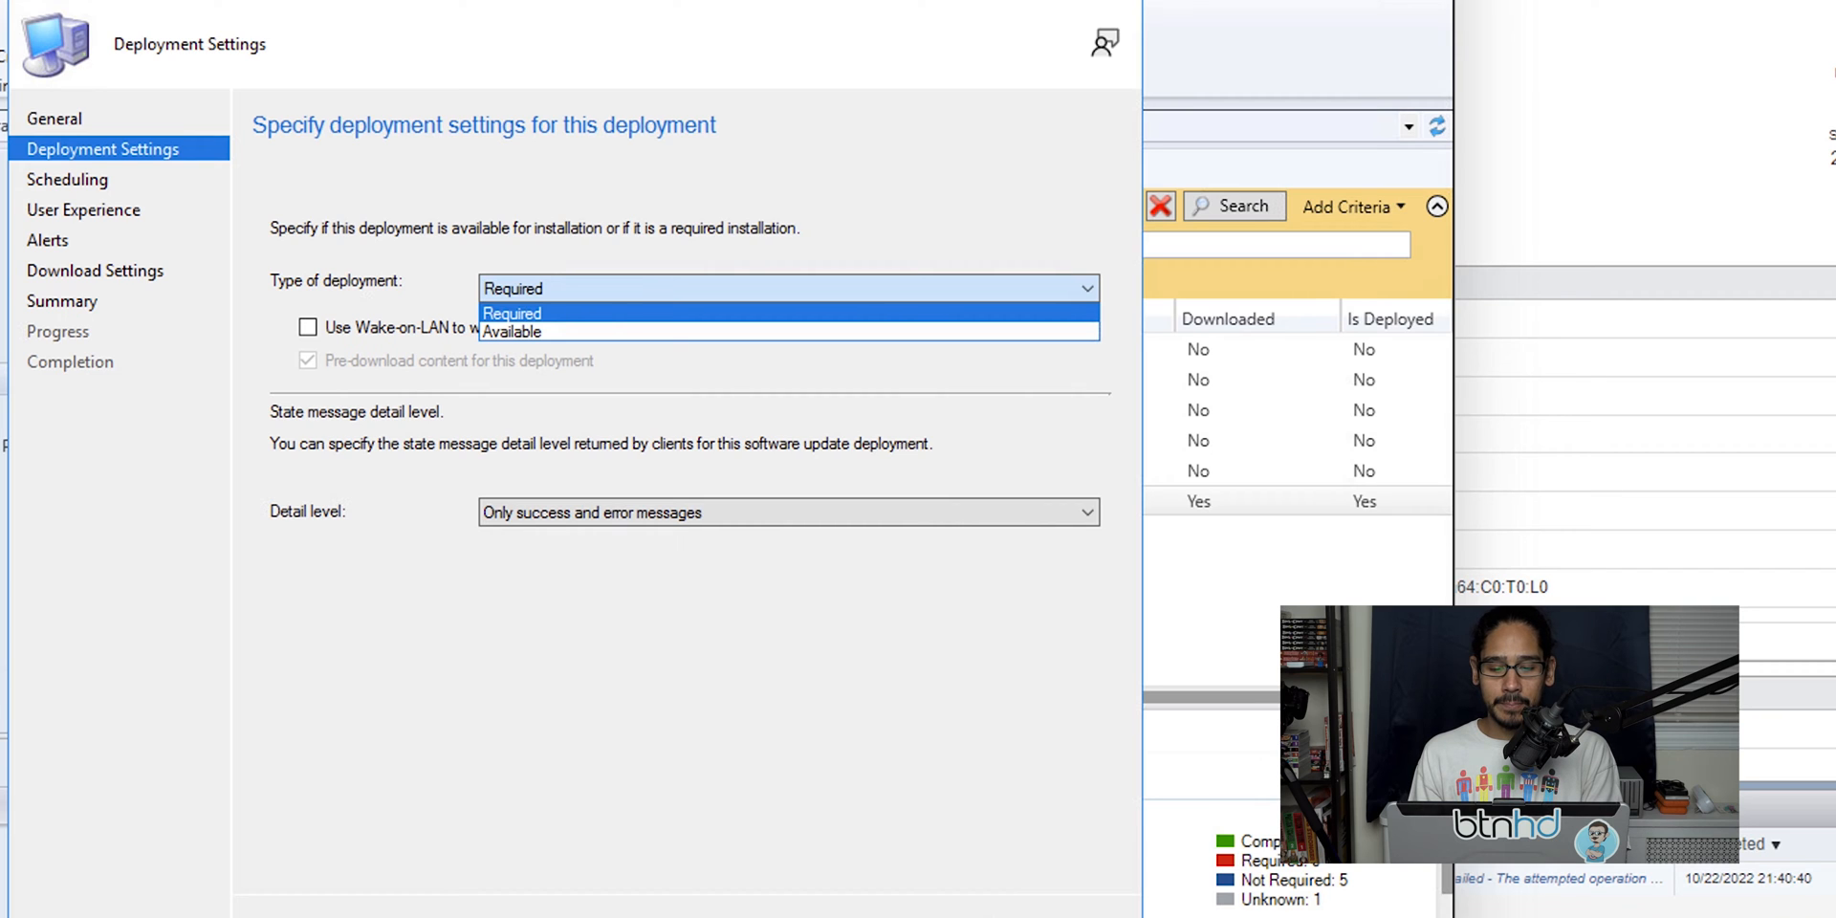
Set the deployment type to Available and pass scheduling, user experience, alerts and download settings
left_click(511, 331)
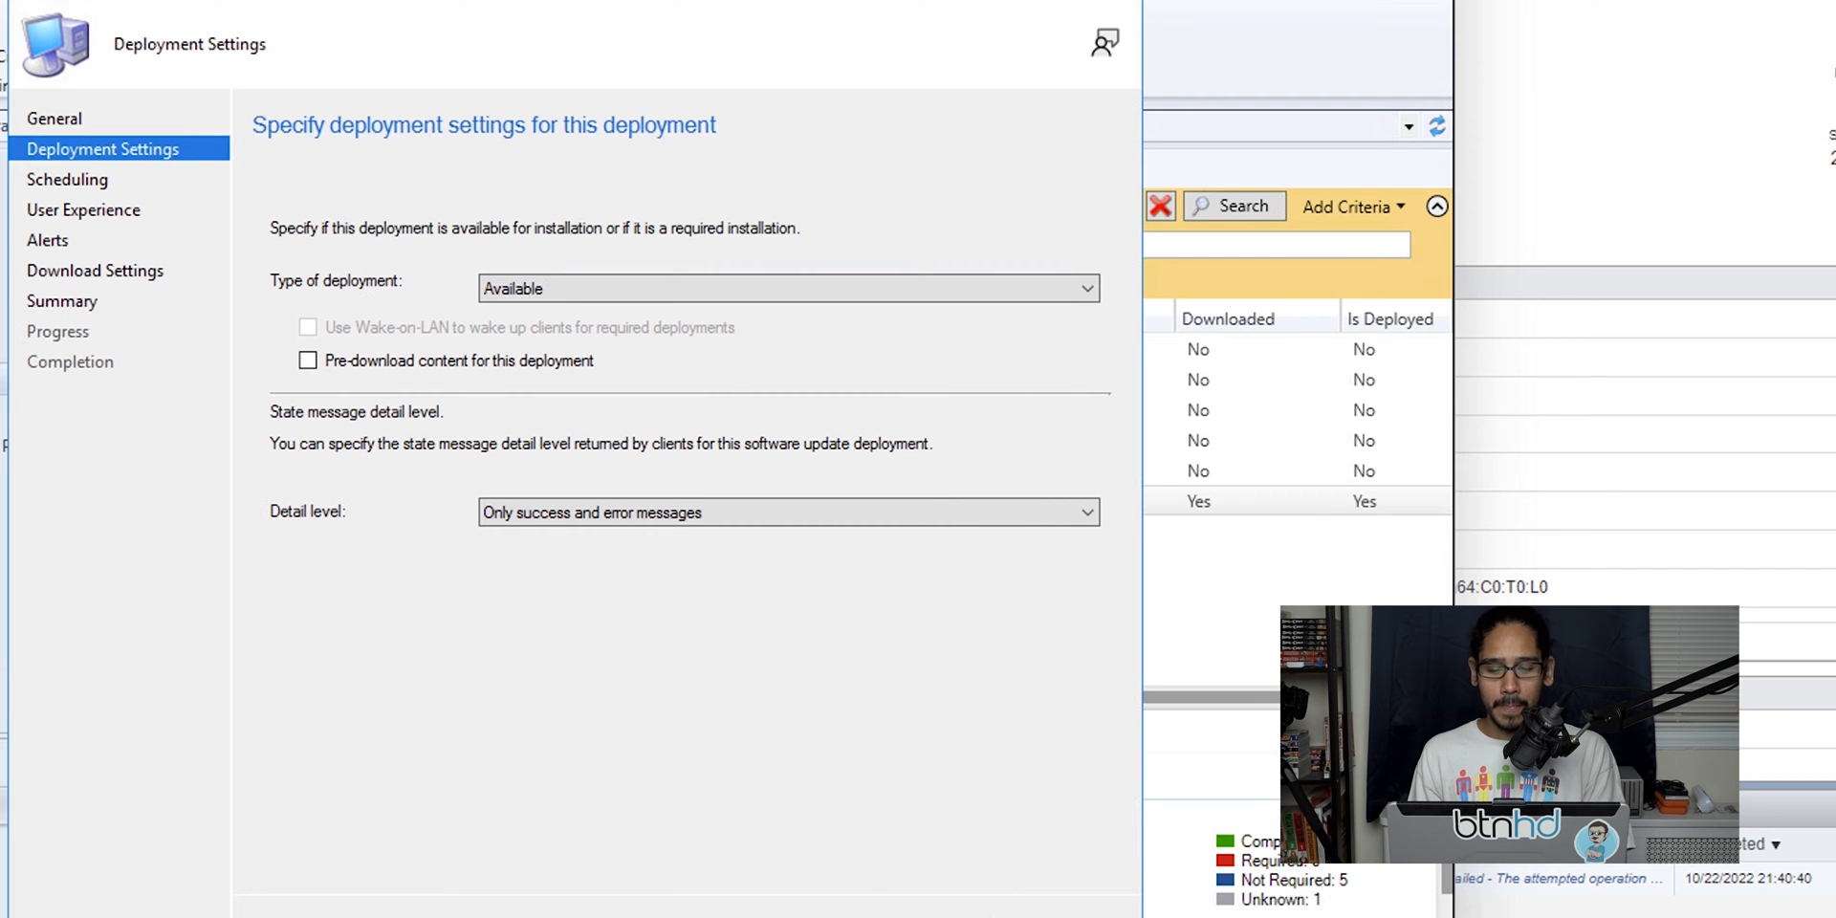
left_click(66, 179)
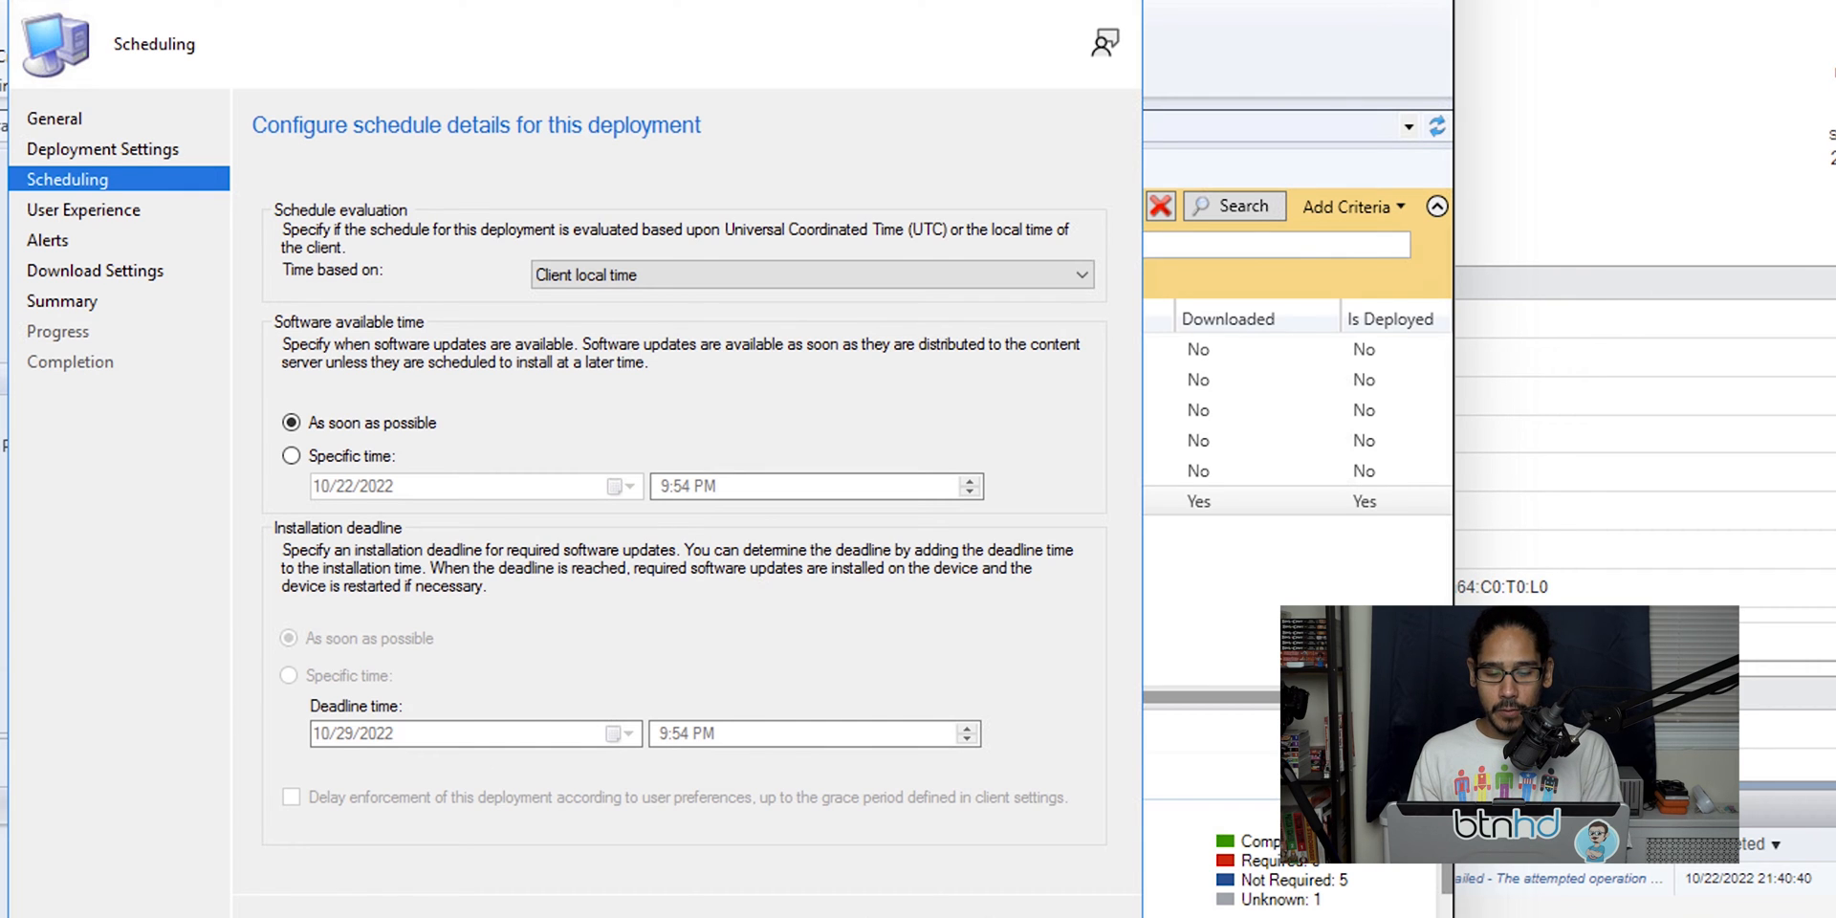
left_click(81, 209)
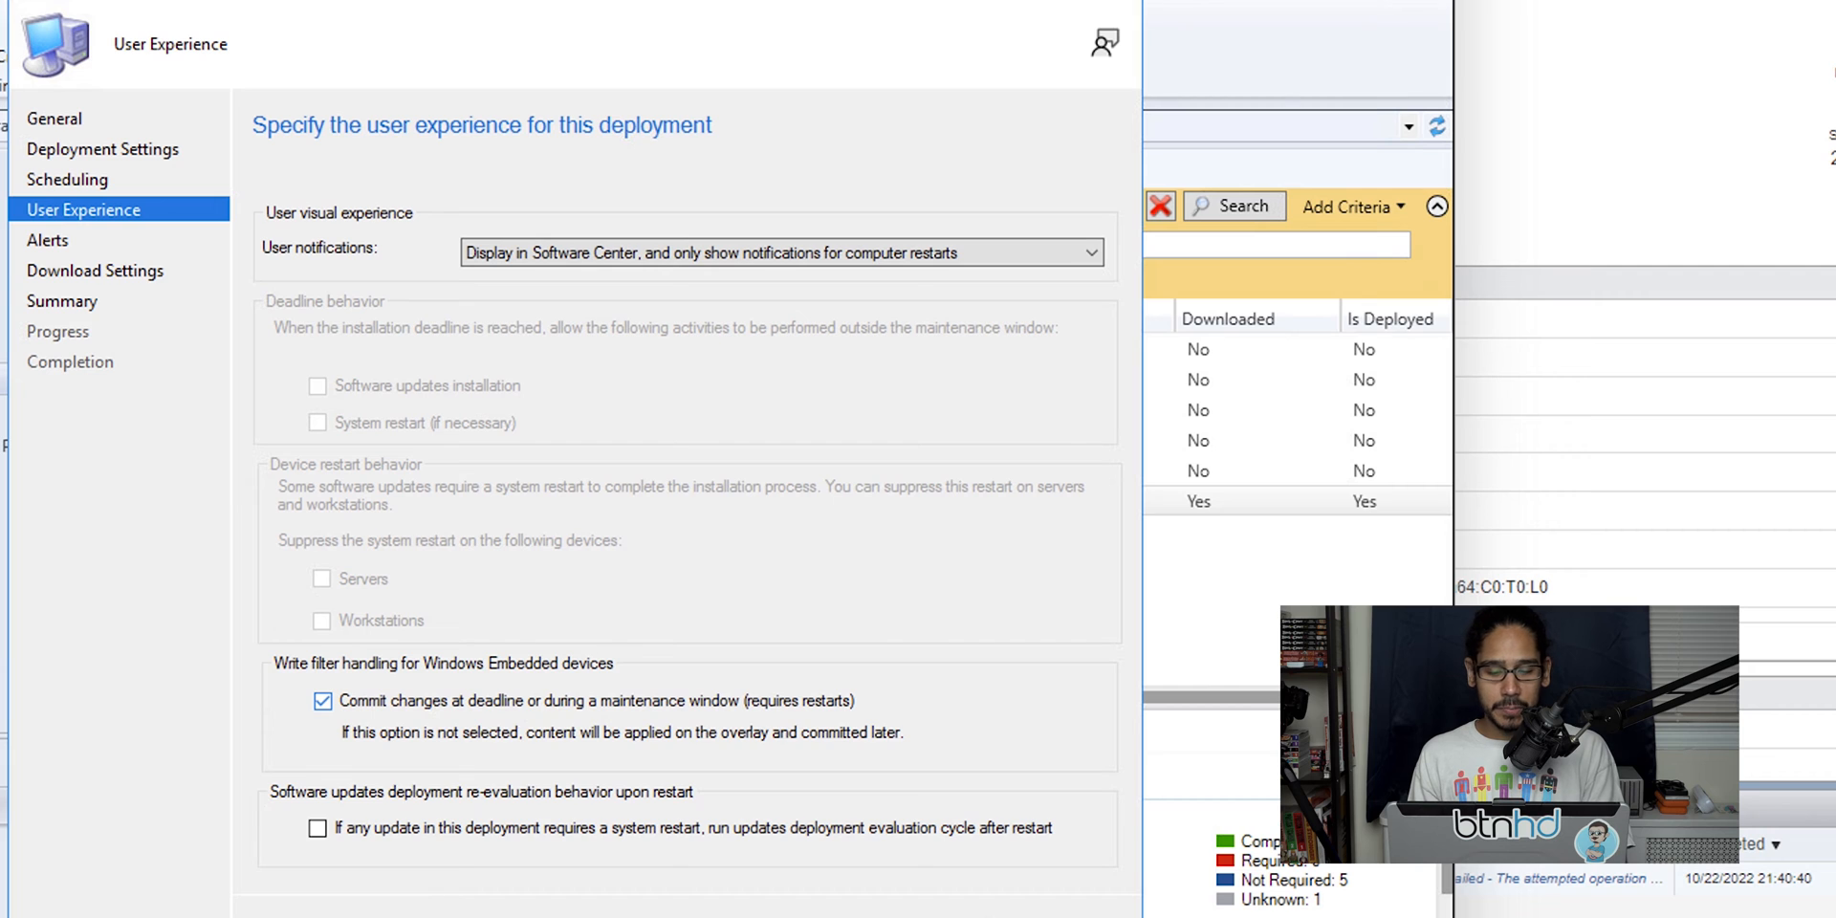
left_click(50, 241)
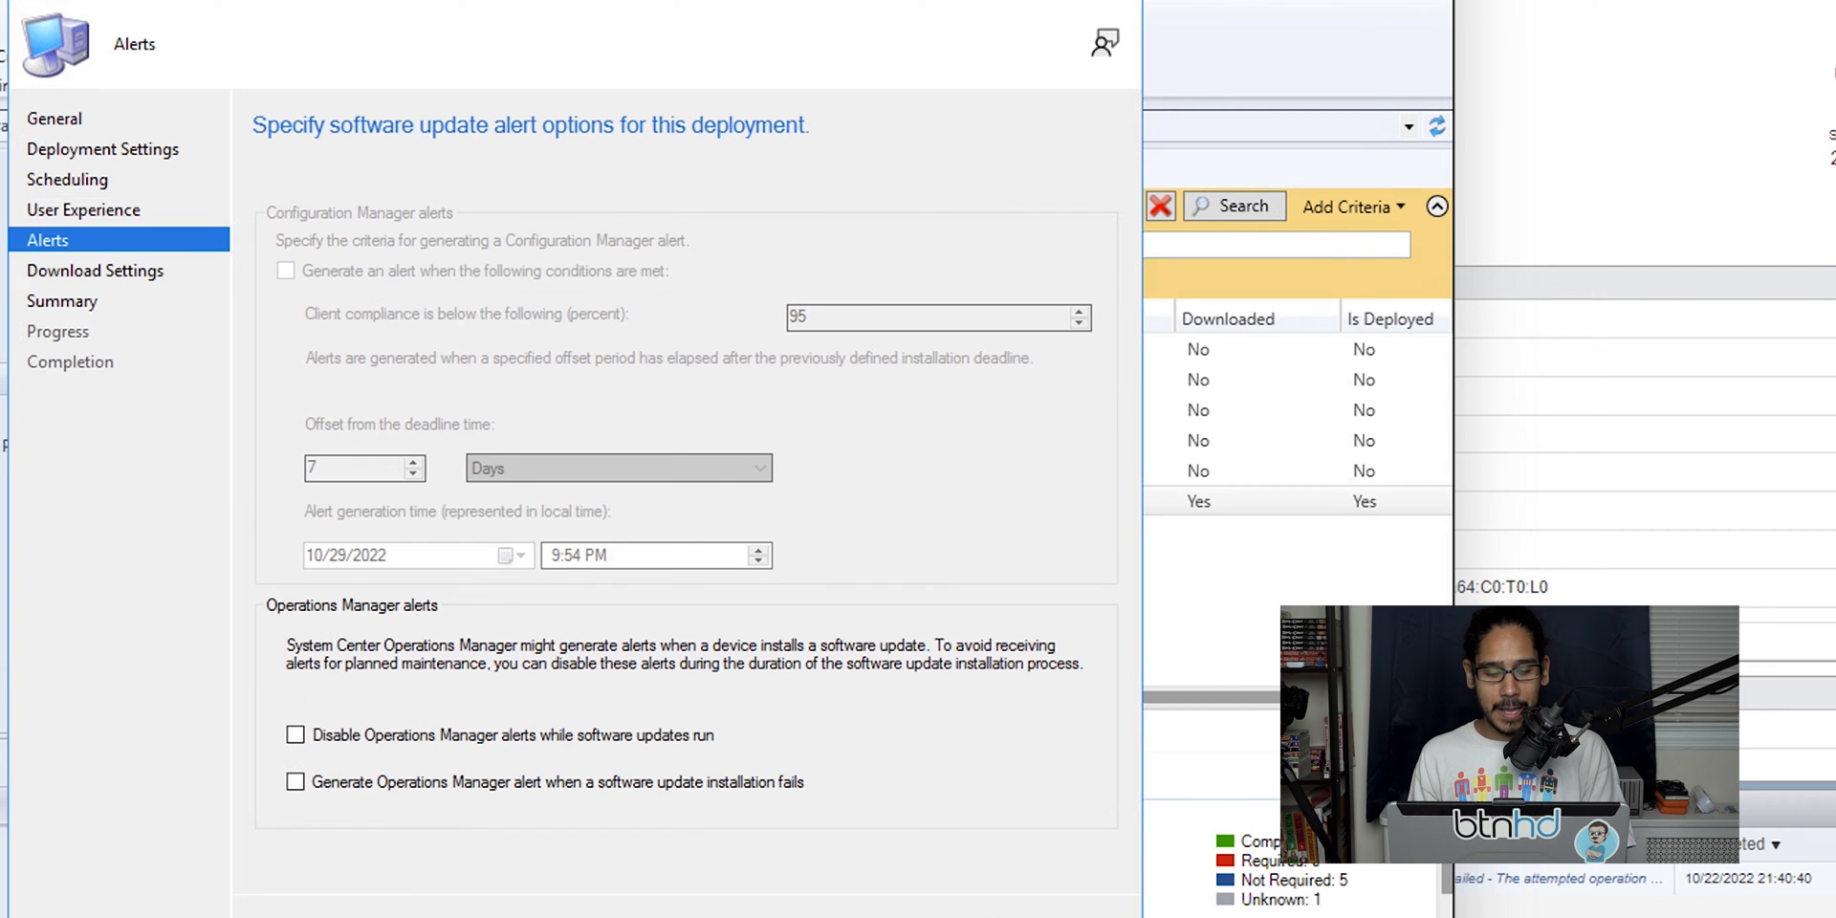
left_click(94, 271)
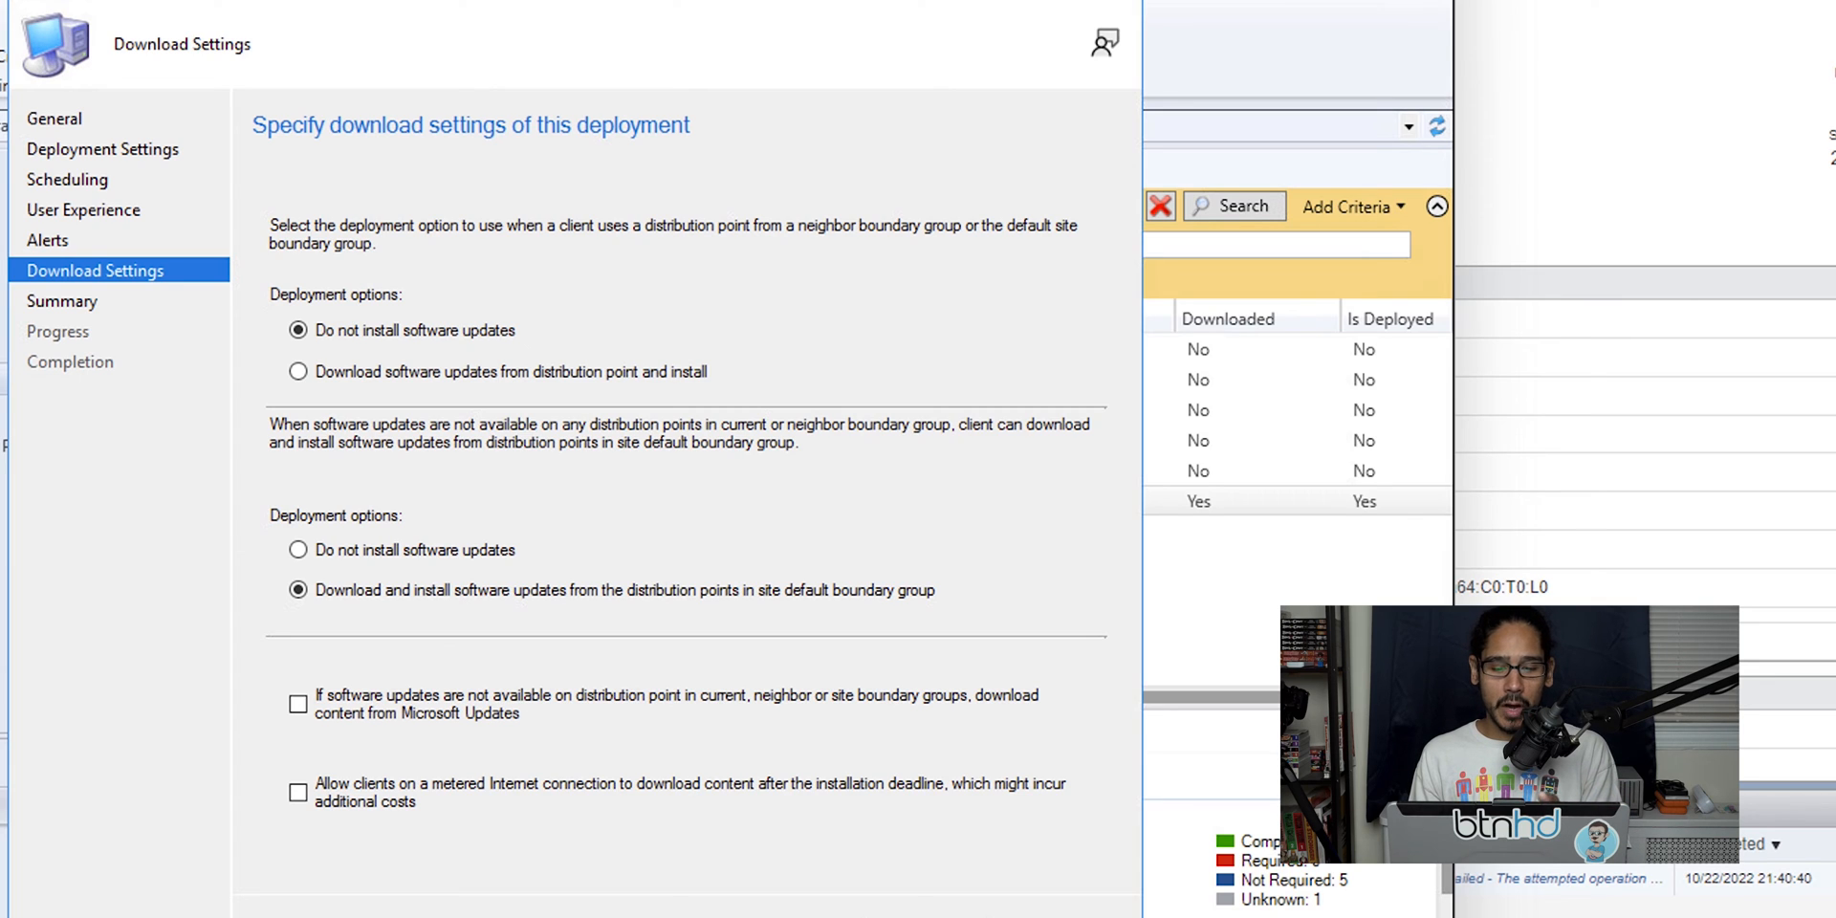
left_click(299, 371)
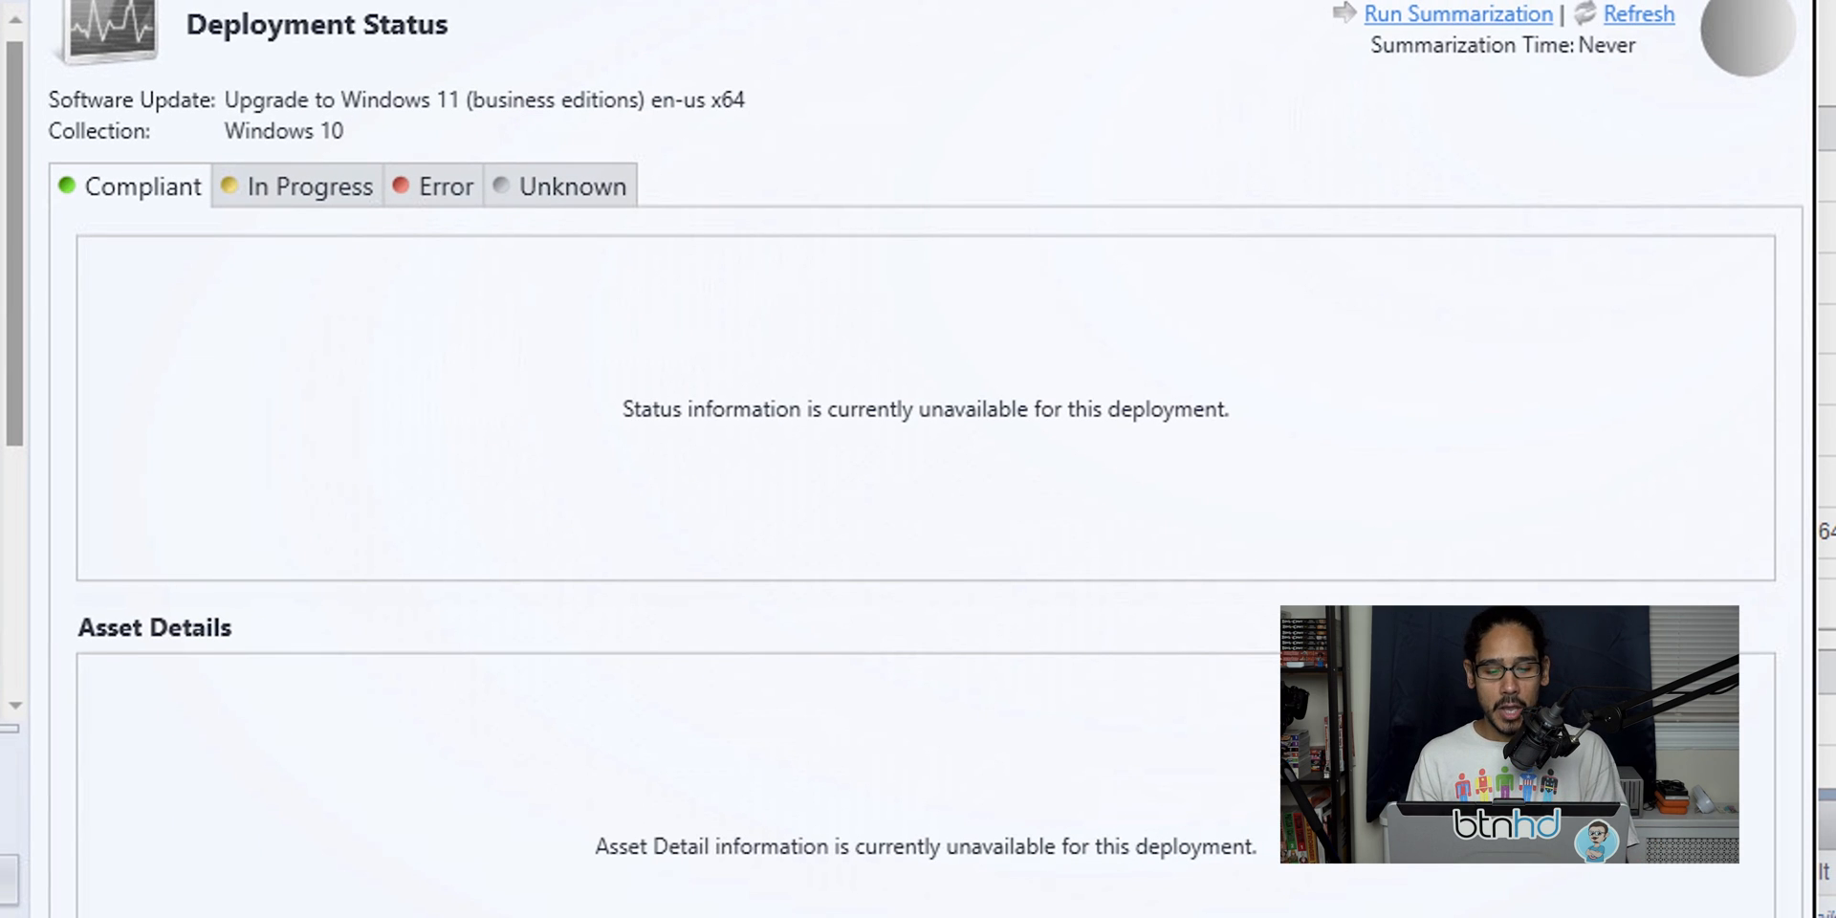
Refresh the deployment status summary so VWINDOWS10 shows as Compliant
left_click(1450, 14)
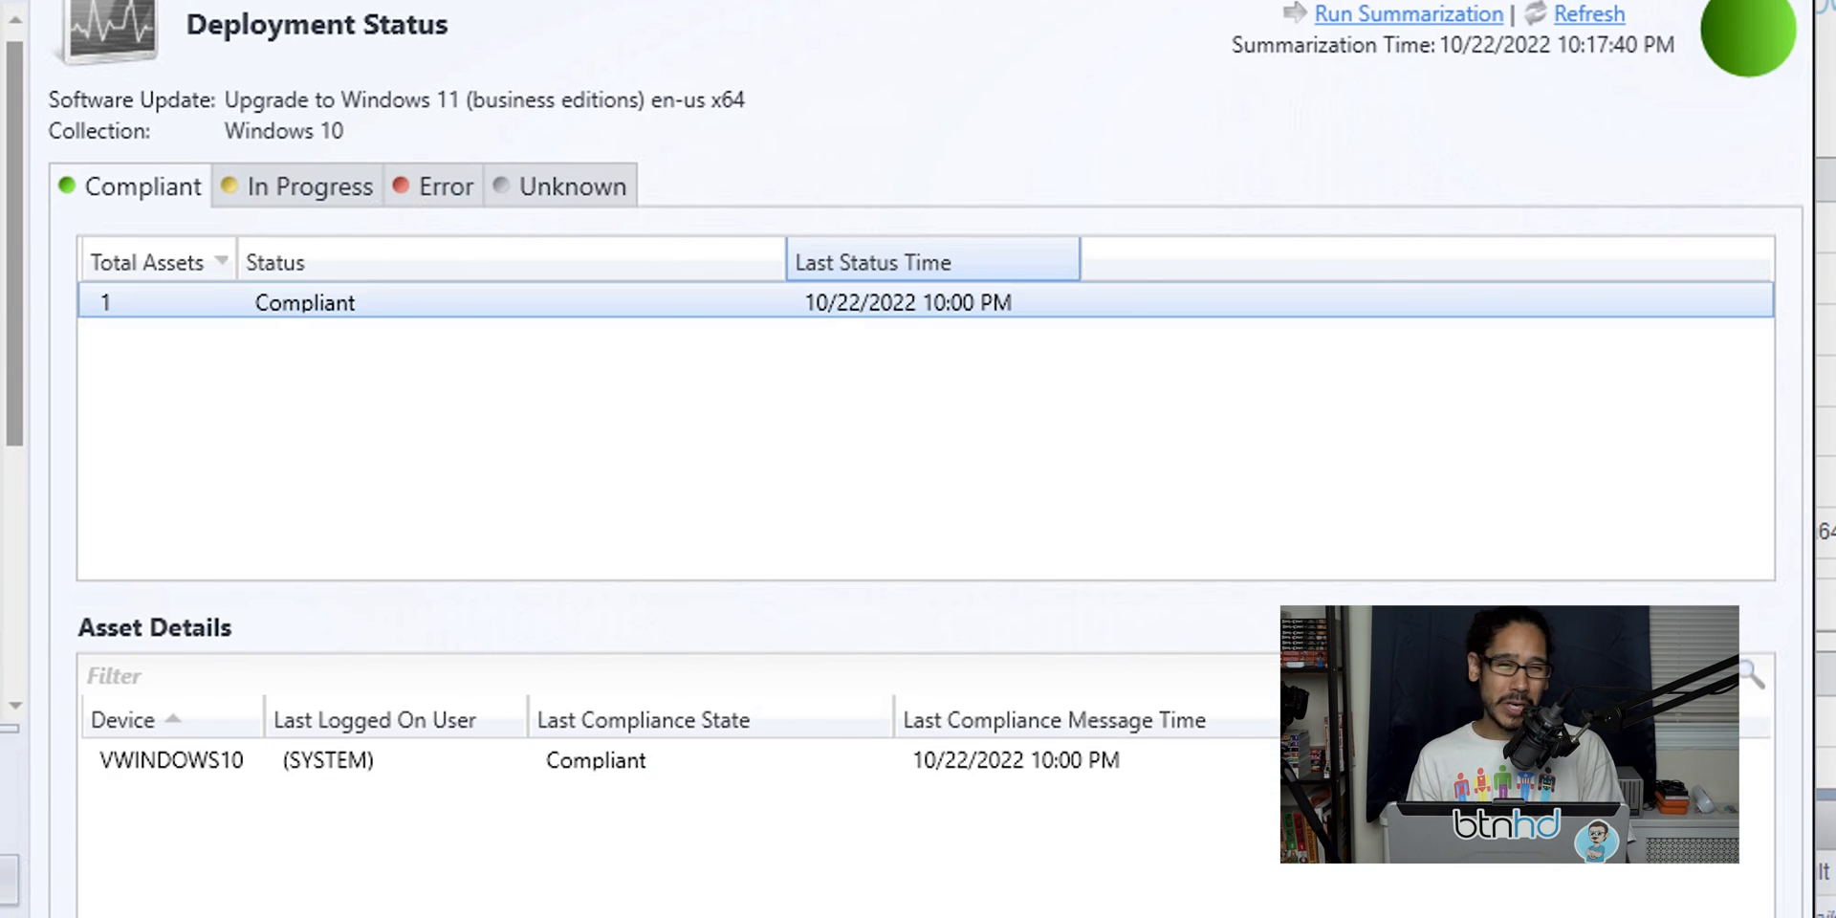